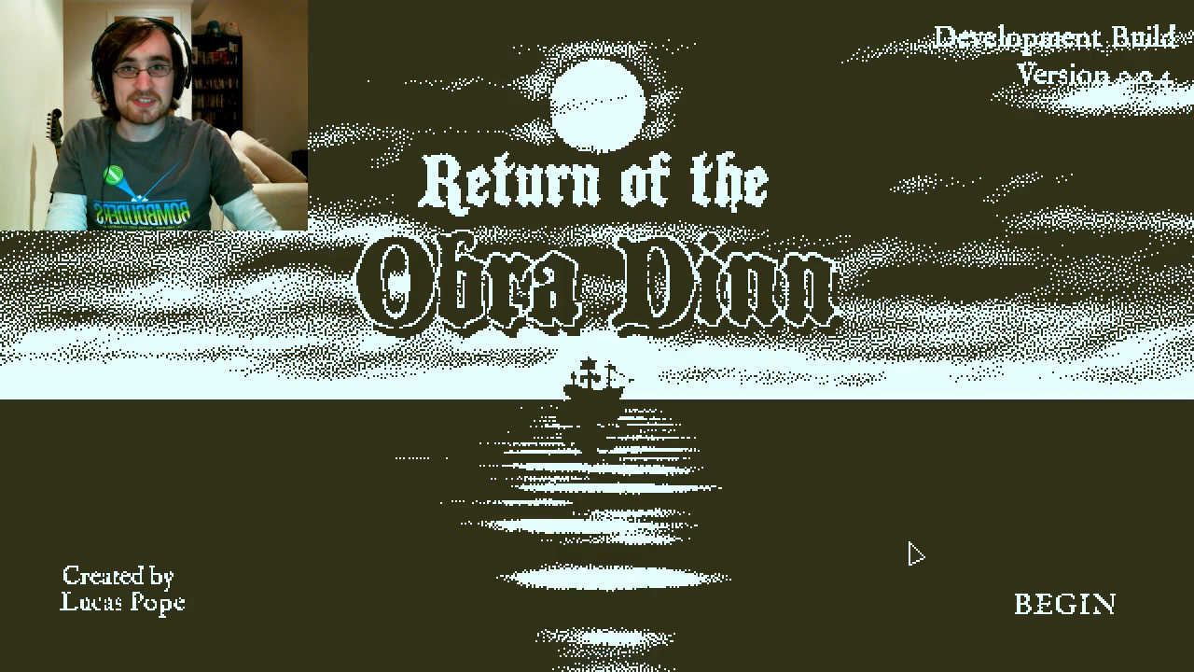
{"action": "mouse_move", "coordinate": [895, 495]}
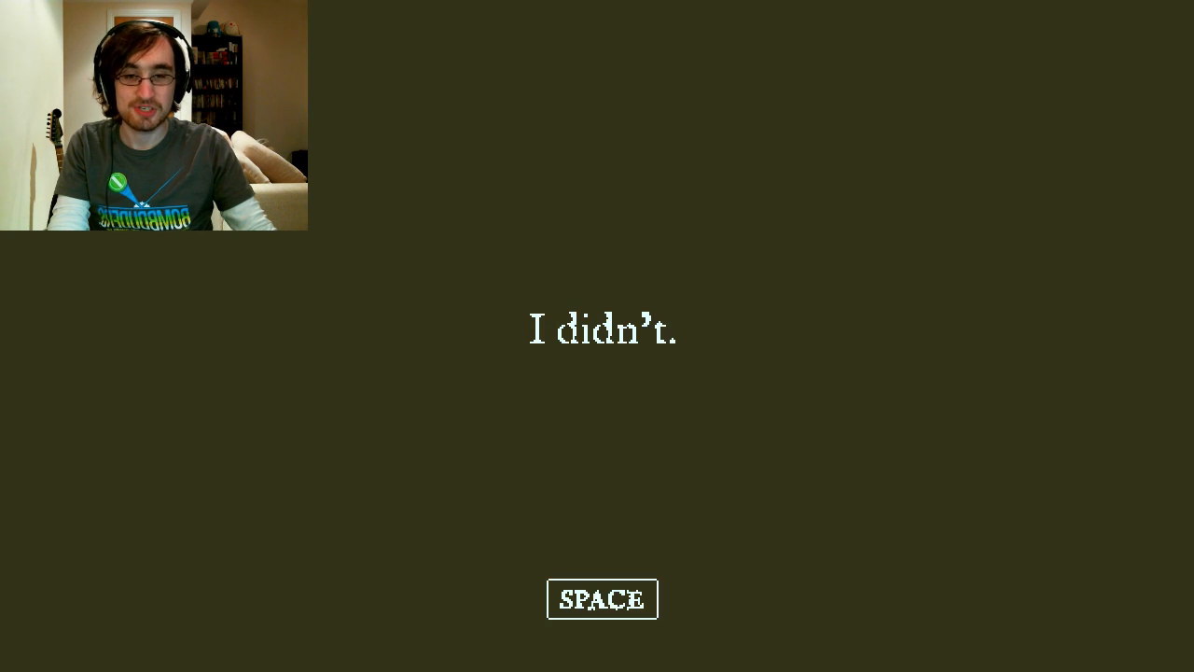
Advance the opening dialogue from "I didn't." to the line "I know."
{"action": "key", "text": "space"}
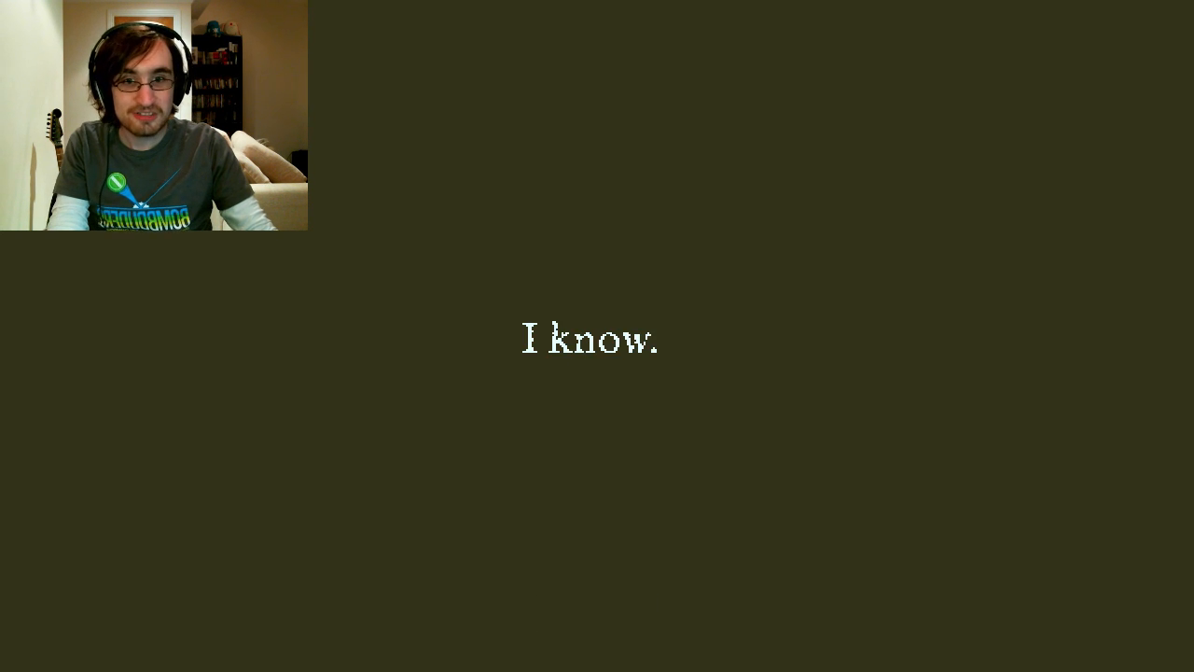